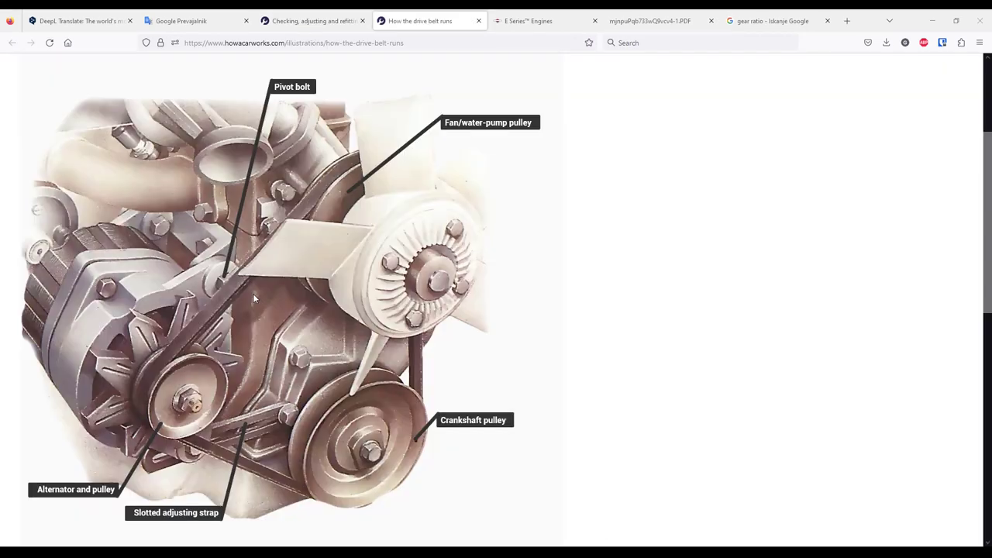
pyautogui.moveTo(205, 296)
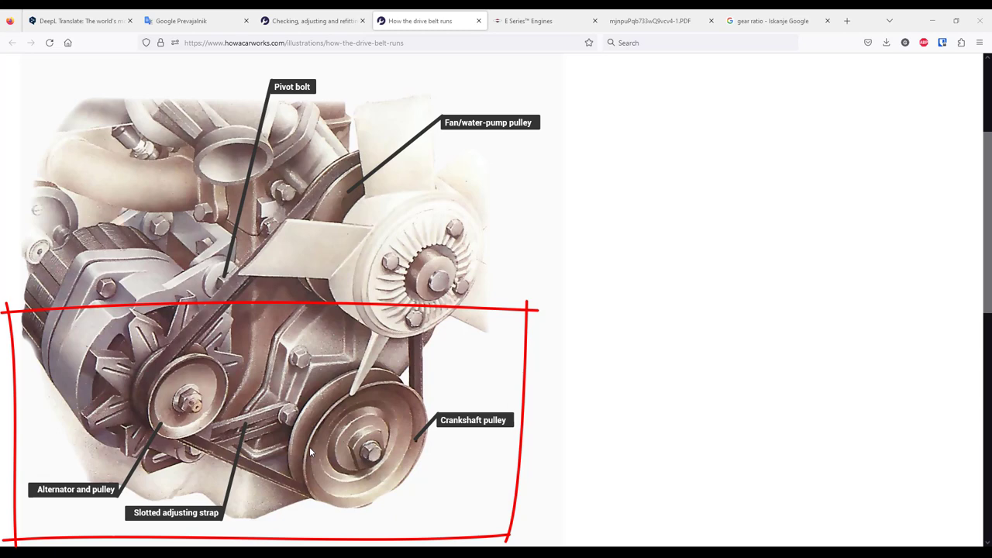
pyautogui.moveTo(316, 427)
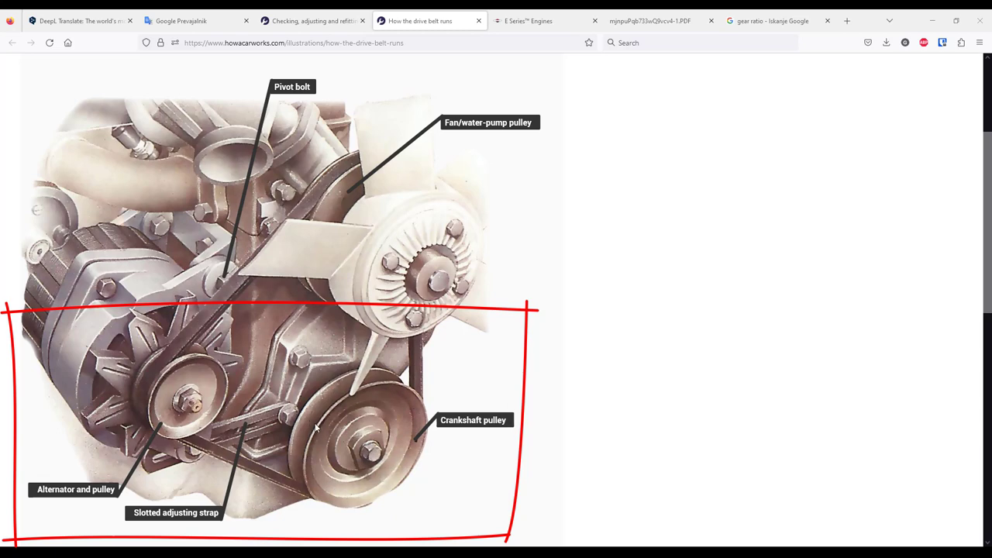
pyautogui.moveTo(180, 422)
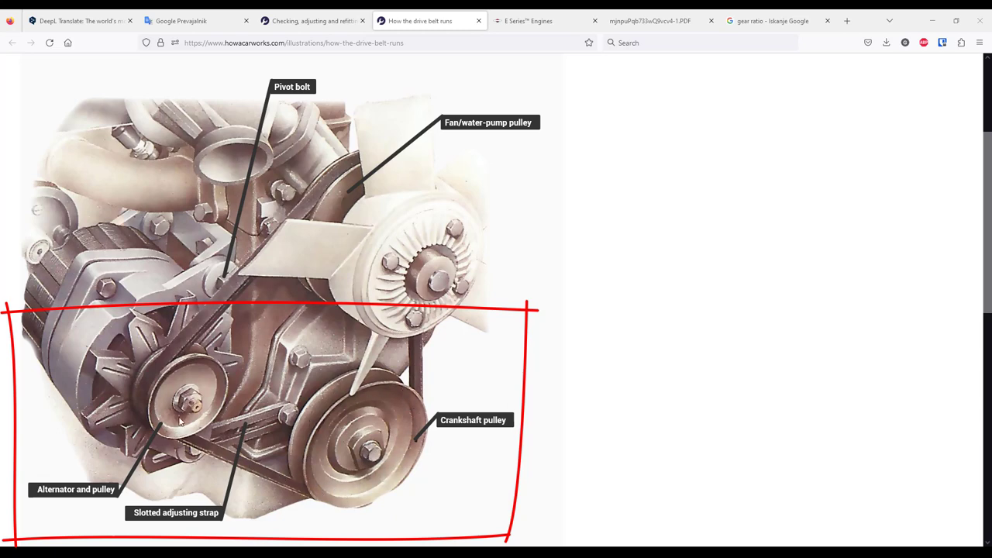
pyautogui.moveTo(207, 364)
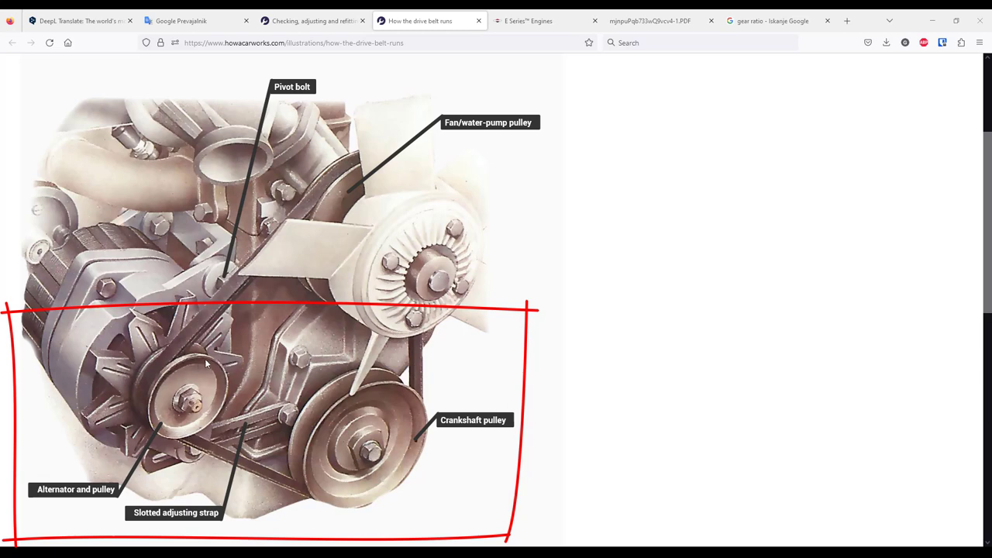
pyautogui.moveTo(345, 403)
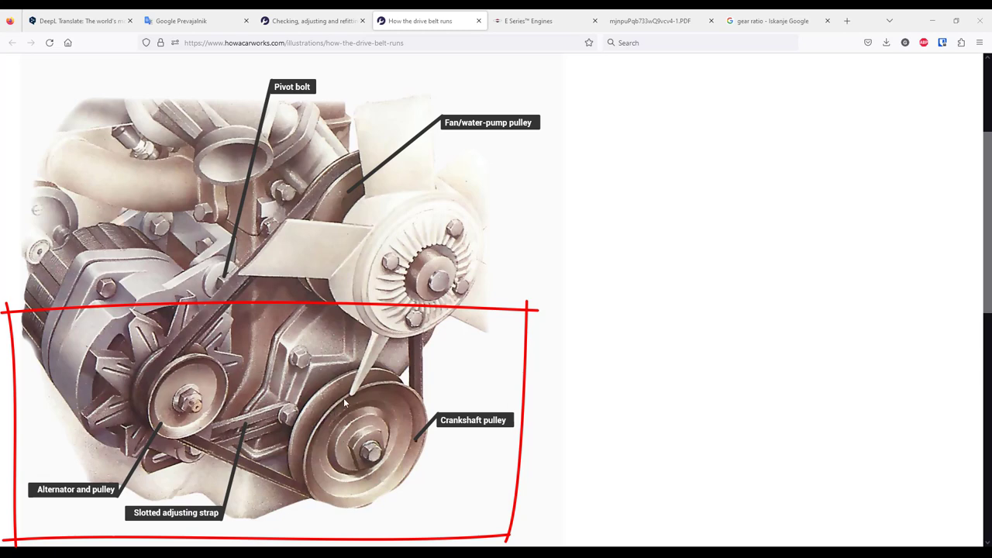
pyautogui.moveTo(369, 385)
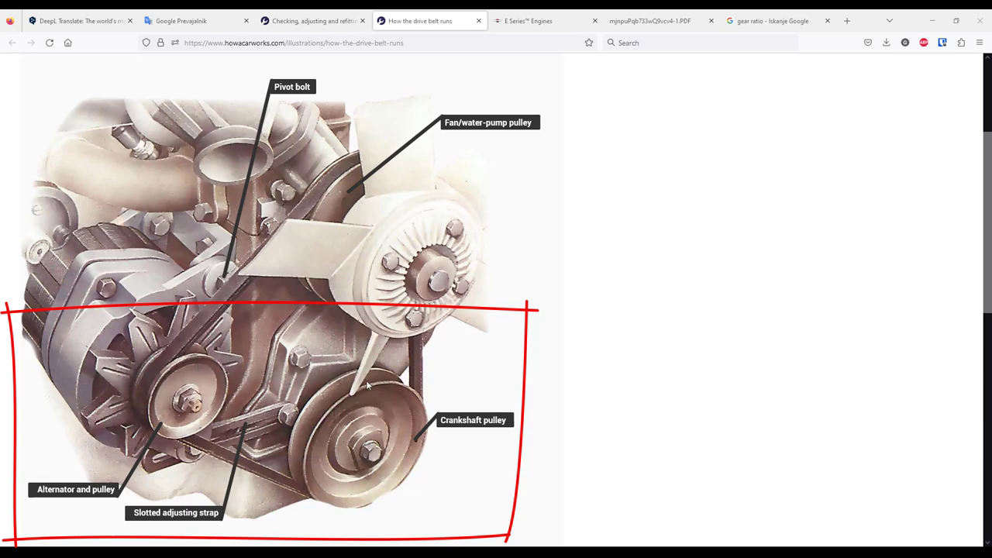
pyautogui.moveTo(369, 492)
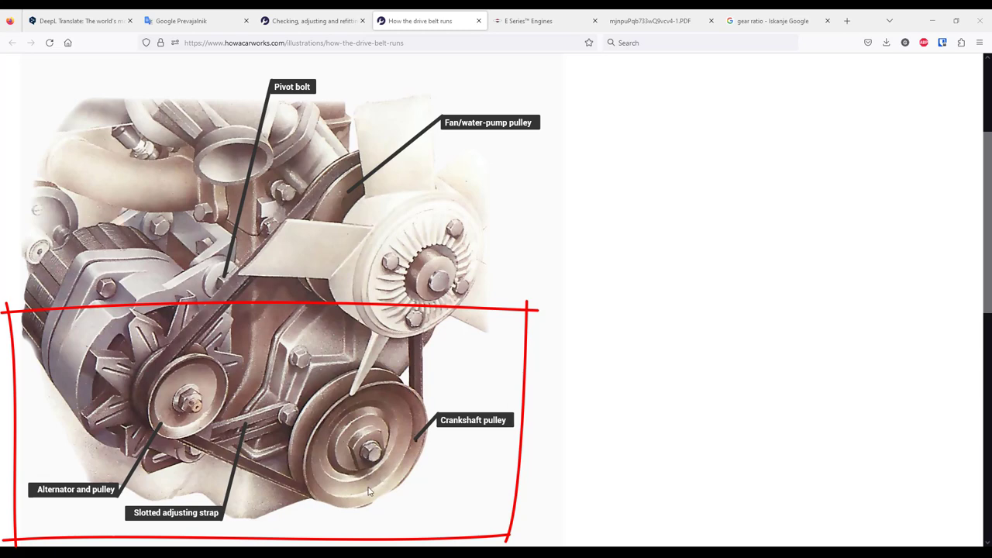
pyautogui.moveTo(325, 443)
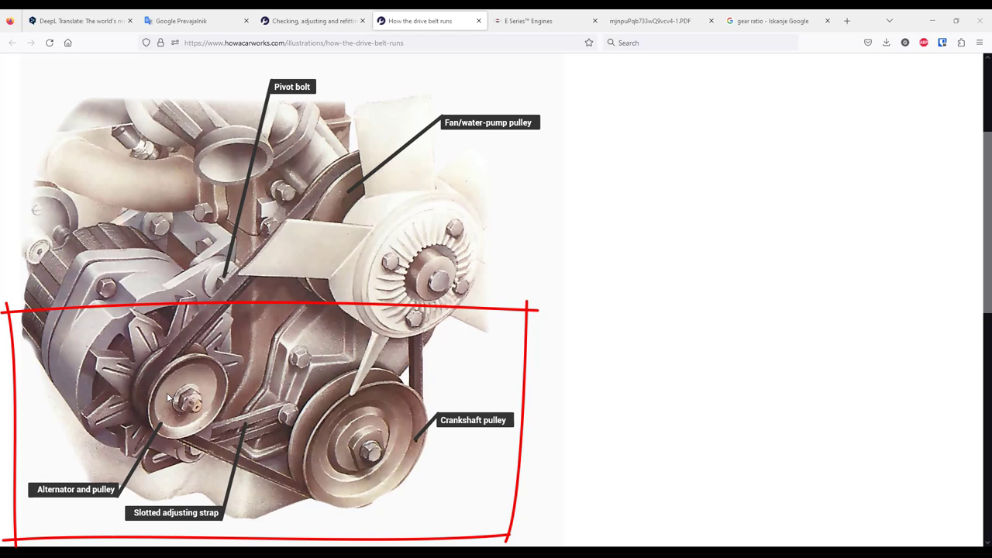
pyautogui.moveTo(207, 391)
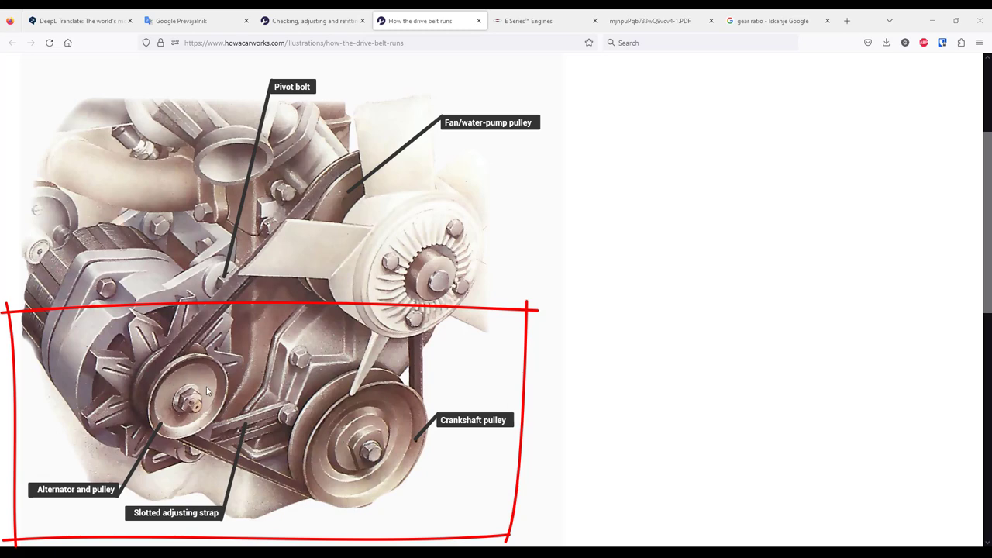